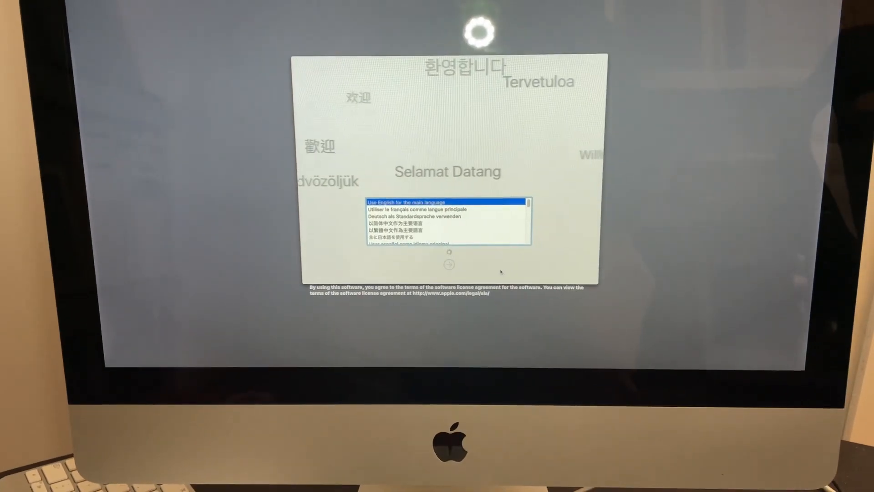
# Choose English as the language, Canada as the country and the Canadian English keyboard
pyautogui.click(448, 264)
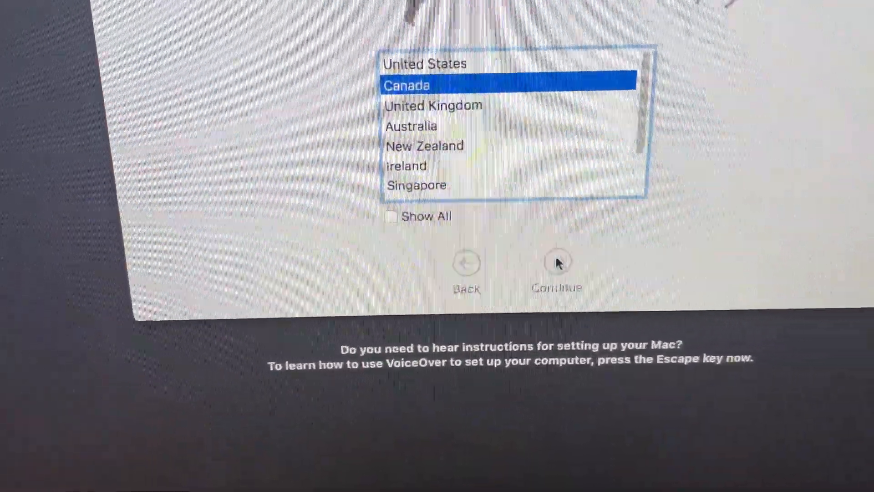
pyautogui.click(557, 263)
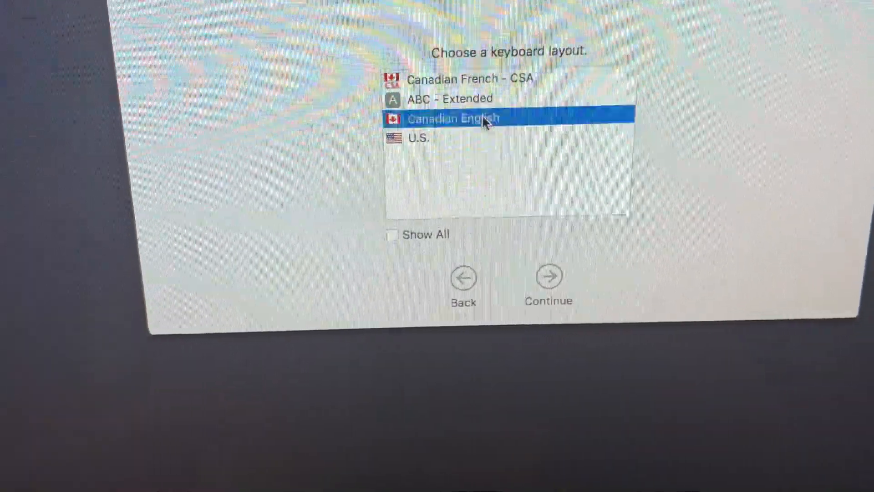
pyautogui.click(547, 277)
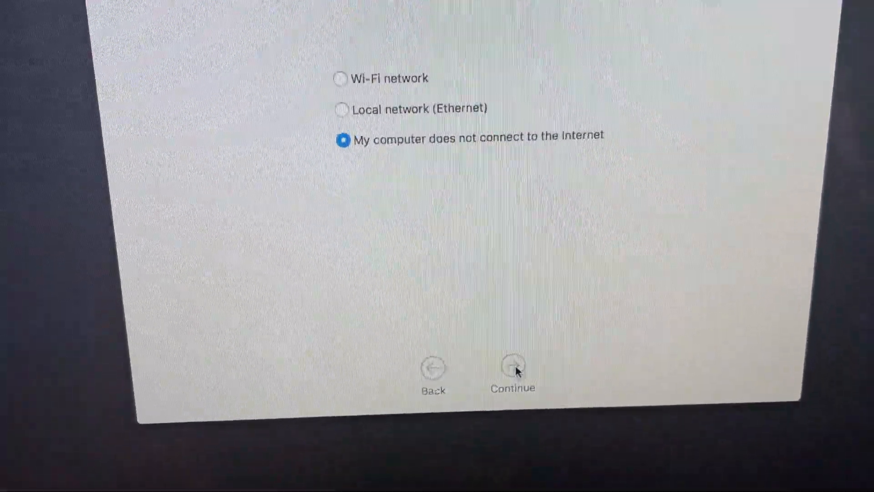
# Proceed offline, defer online services, and transfer no information from another computer
pyautogui.click(513, 372)
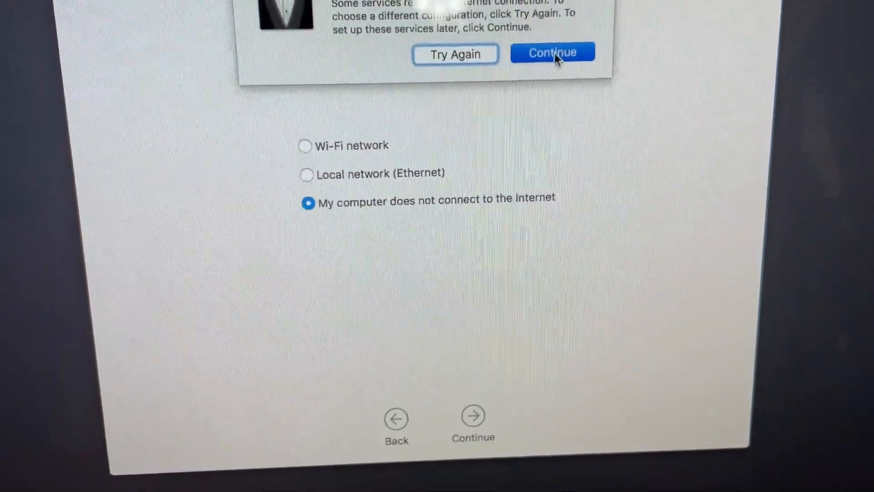
pyautogui.click(552, 52)
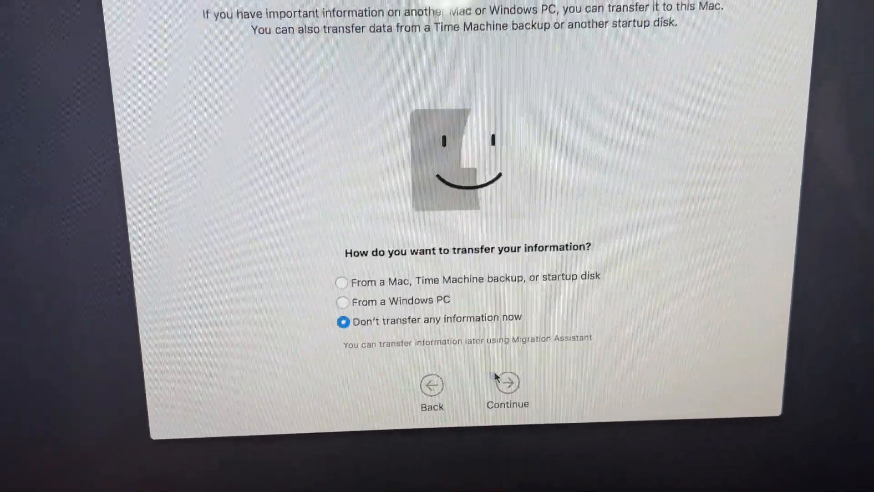
pyautogui.click(506, 385)
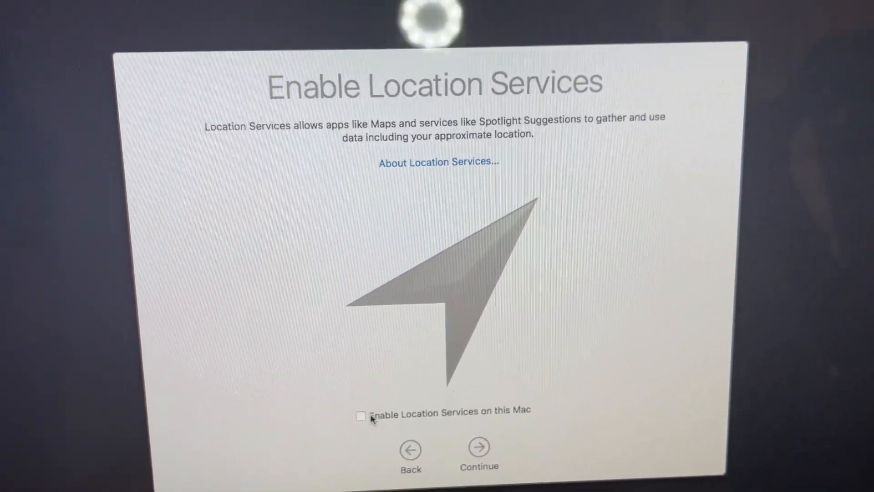
# Leave Location Services off and accept the macOS software licence, confirming agreement
pyautogui.click(477, 448)
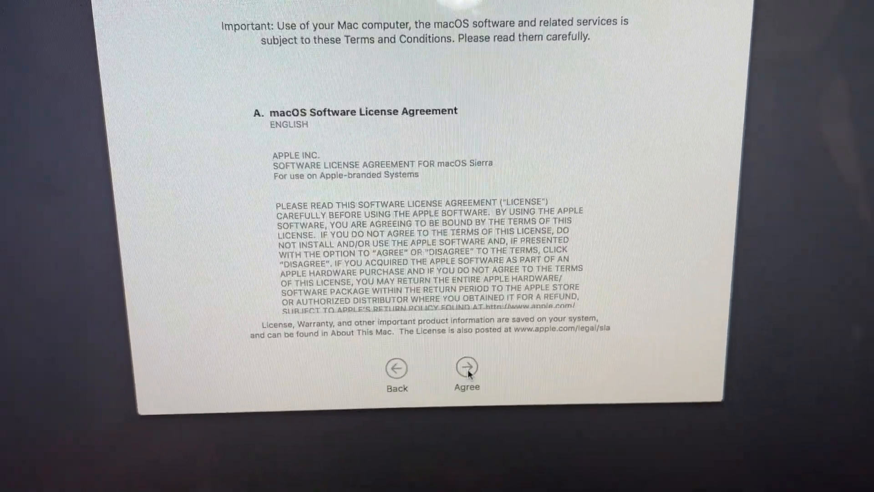
pyautogui.click(467, 365)
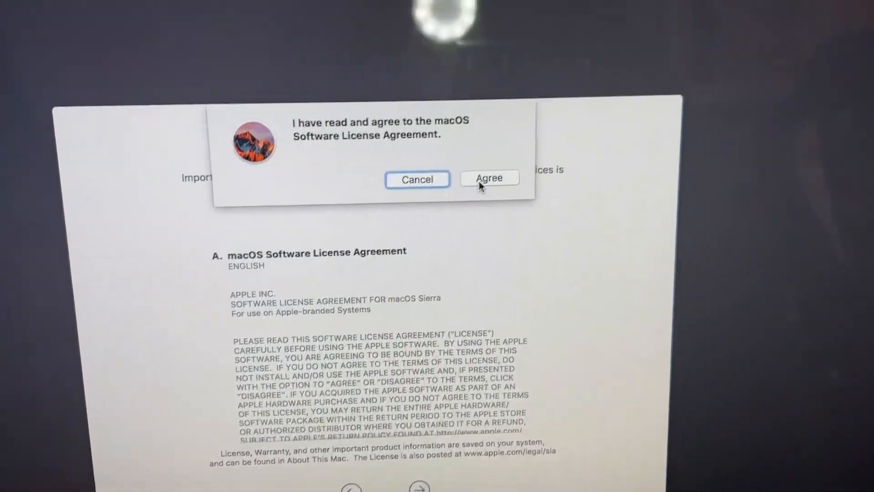
pyautogui.click(489, 178)
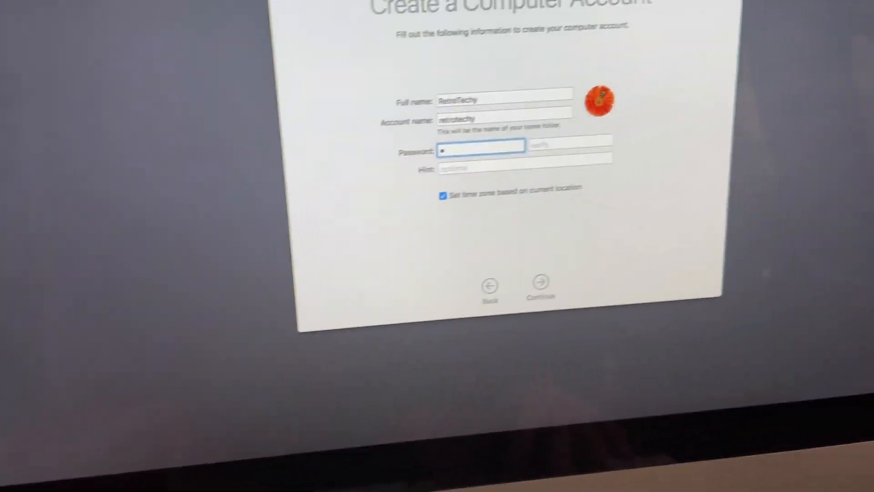
# Enter the account password in both the Password and Verify fields
pyautogui.write('•••')
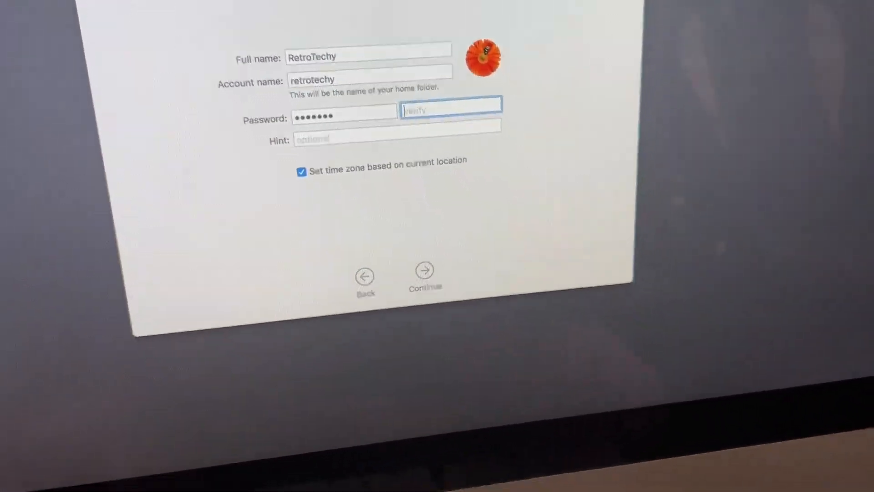
pyautogui.write('•••')
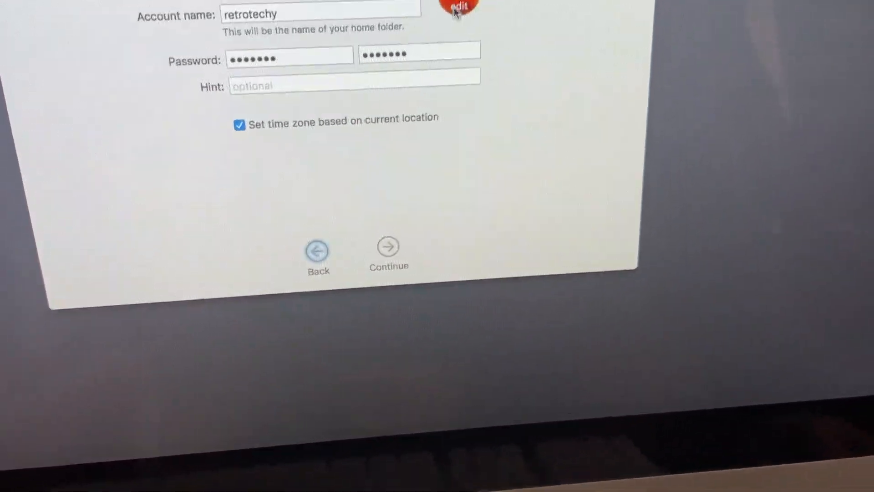
# Replace the orange flower account picture with the owl from the default images and save it
pyautogui.click(457, 7)
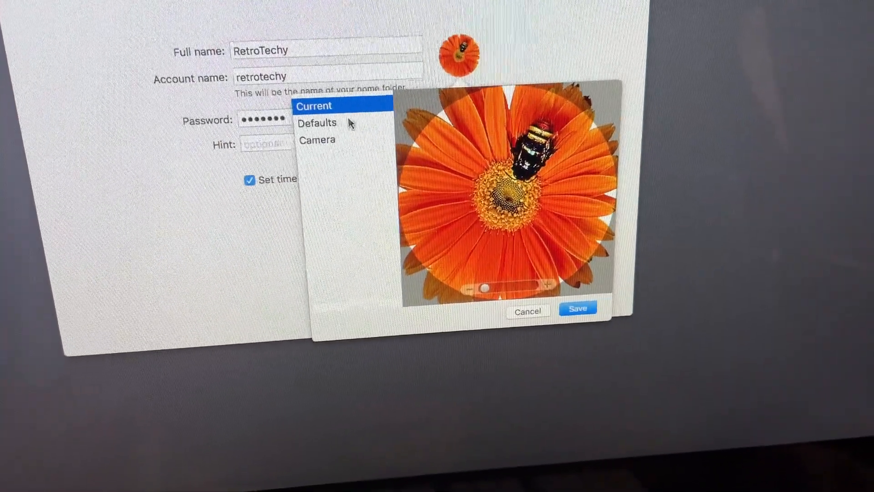
pyautogui.click(317, 122)
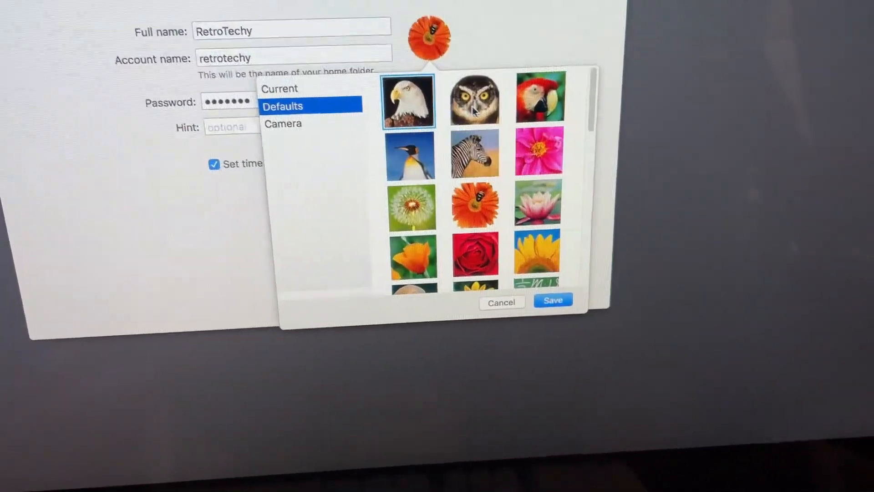
pyautogui.click(474, 100)
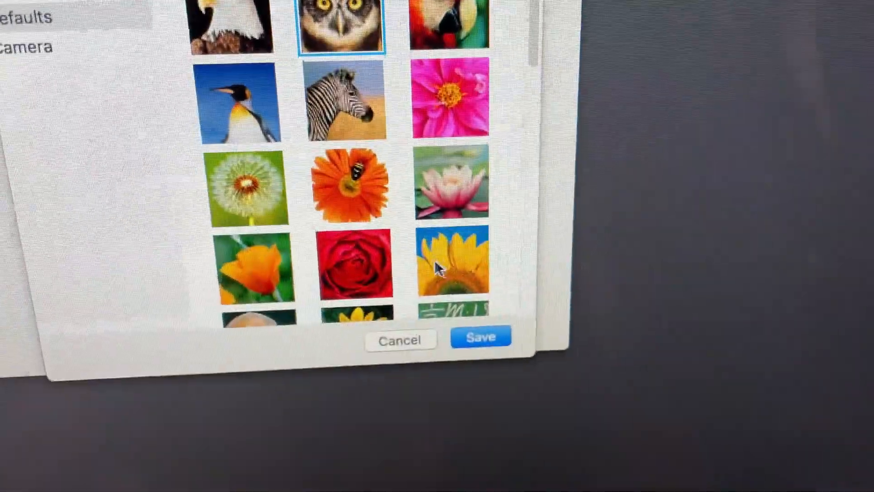
pyautogui.click(481, 337)
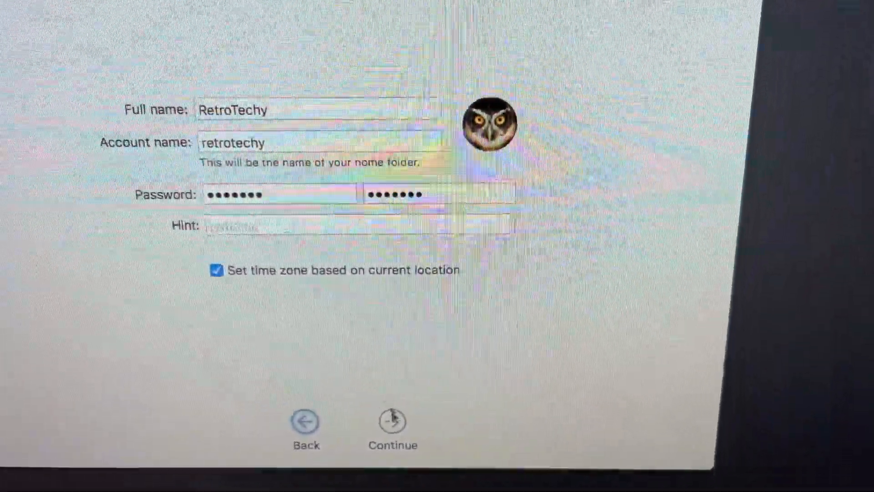
# Create the account, continue through setup and finish with 'Enable Siri on this Mac' kept checked
pyautogui.click(393, 421)
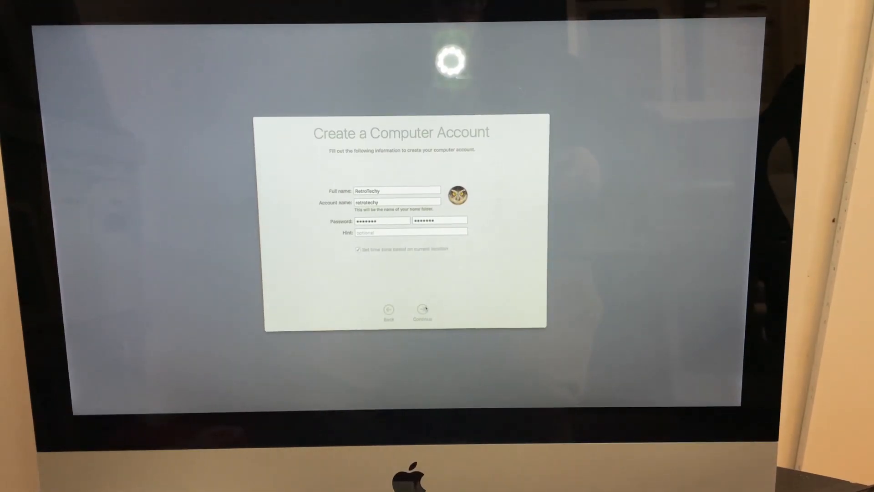
pyautogui.click(422, 309)
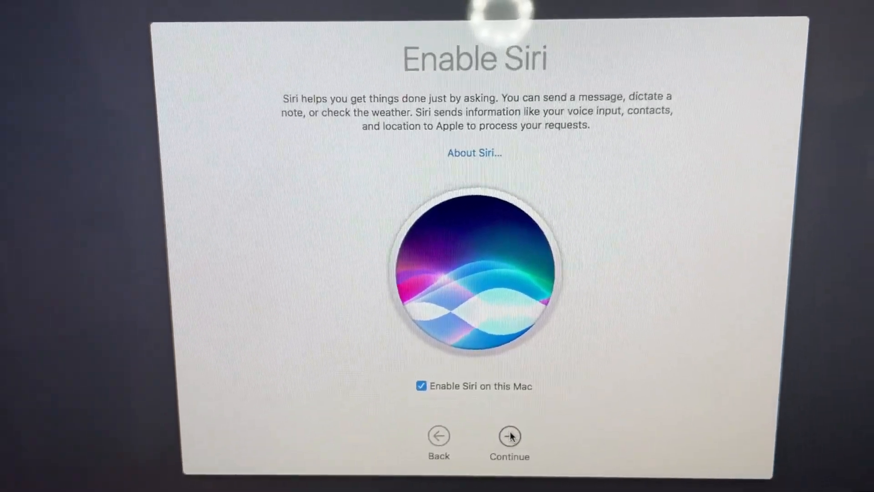
pyautogui.click(508, 440)
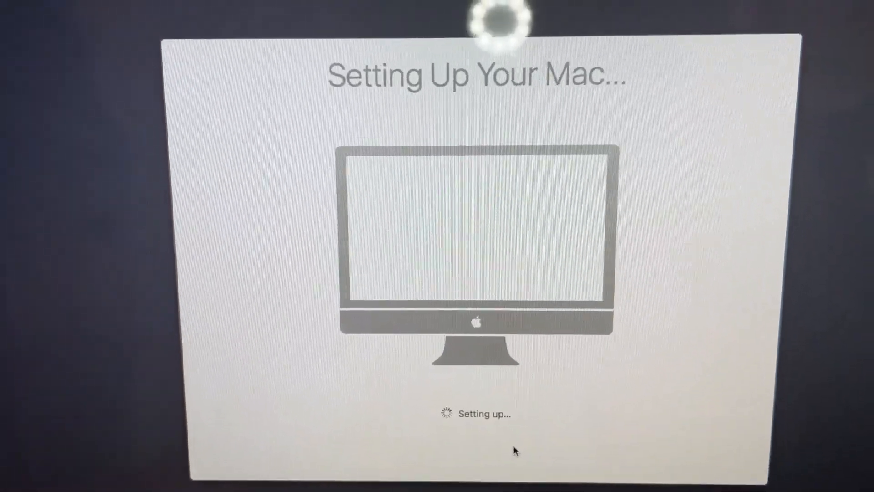